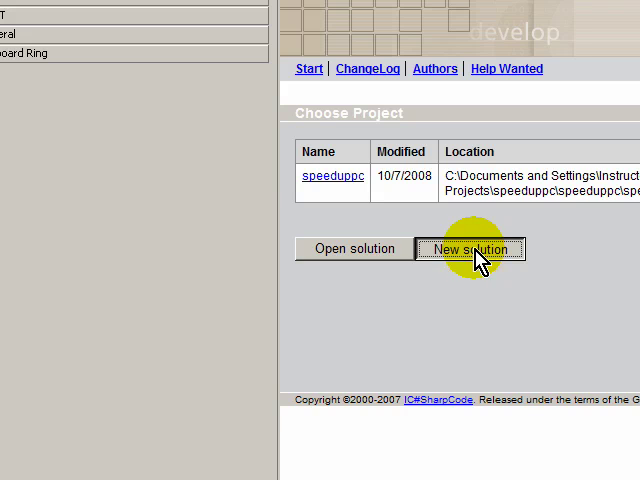
Start a new C# Windows Application solution and name it 'controls'.
left_click(470, 249)
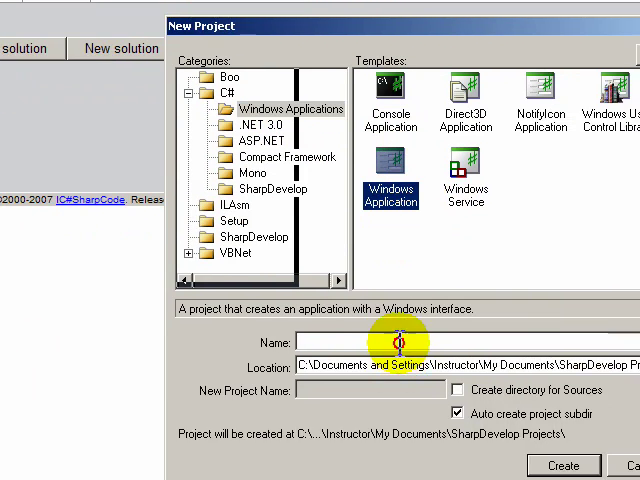
type("c")
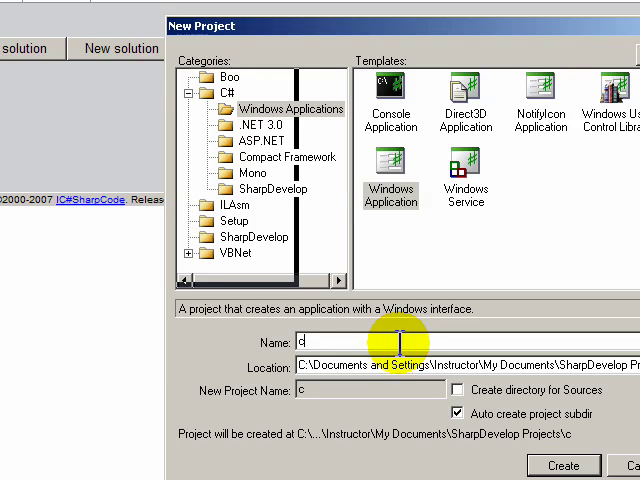
type("ontro")
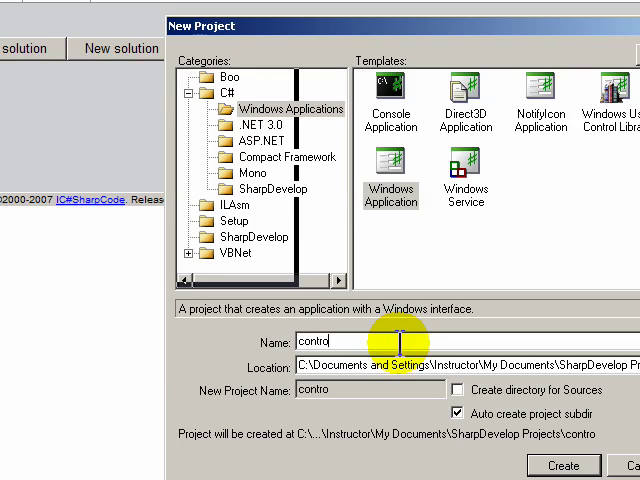
type("ls")
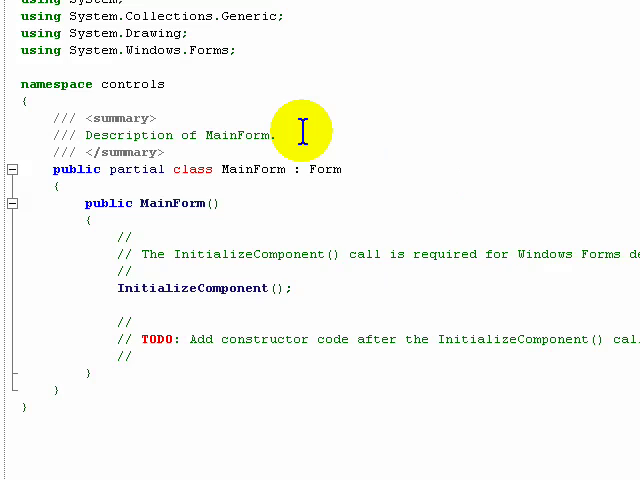
mouse_move(178, 257)
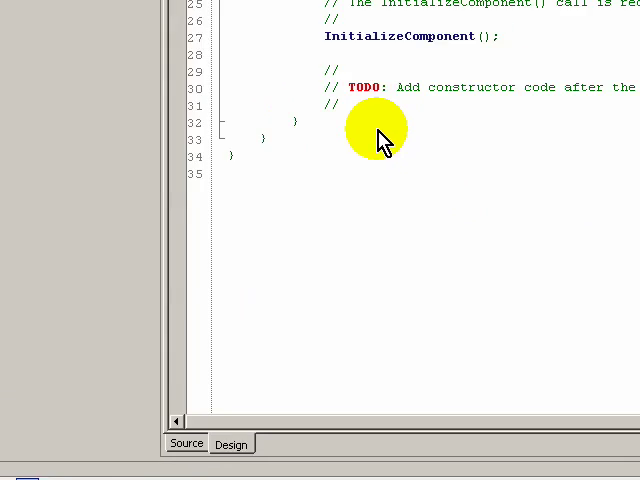
left_click(230, 443)
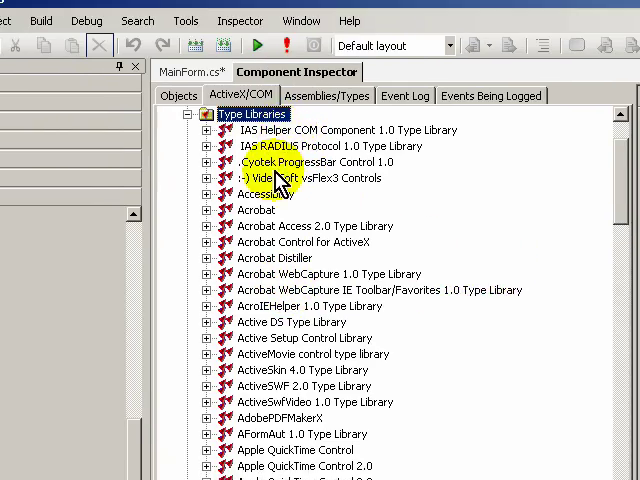
Scroll through the installed ActiveX/COM type libraries list.
scroll("down", 3)
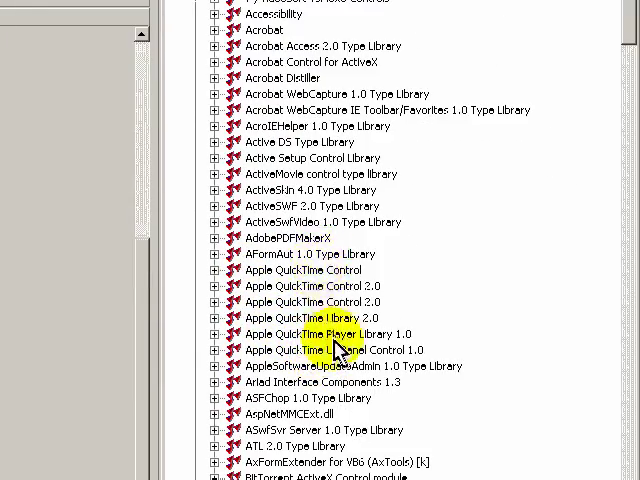
scroll("down", 3)
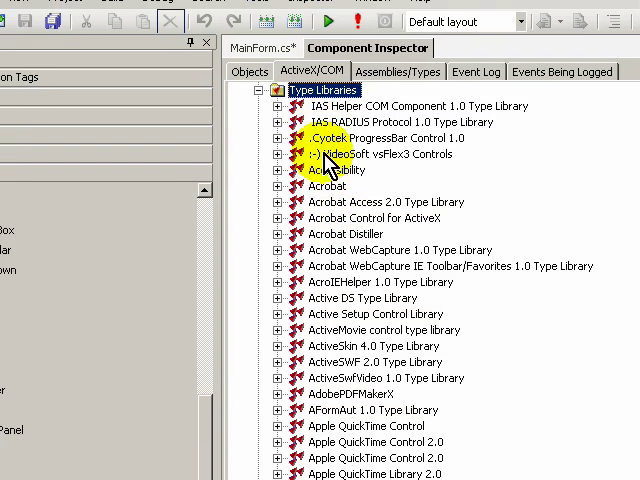
scroll("down", 3)
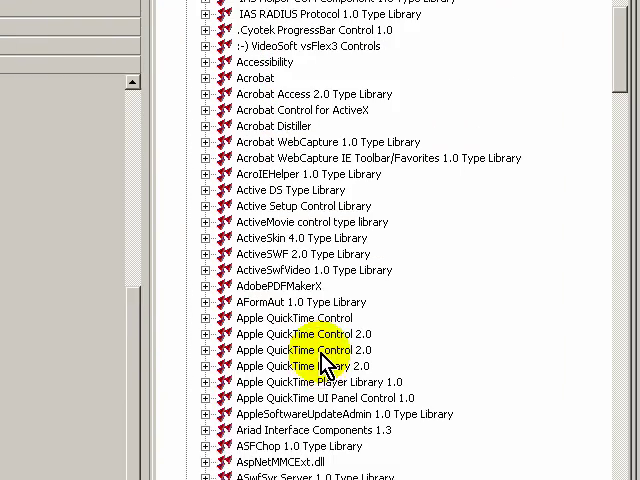
scroll("down", 3)
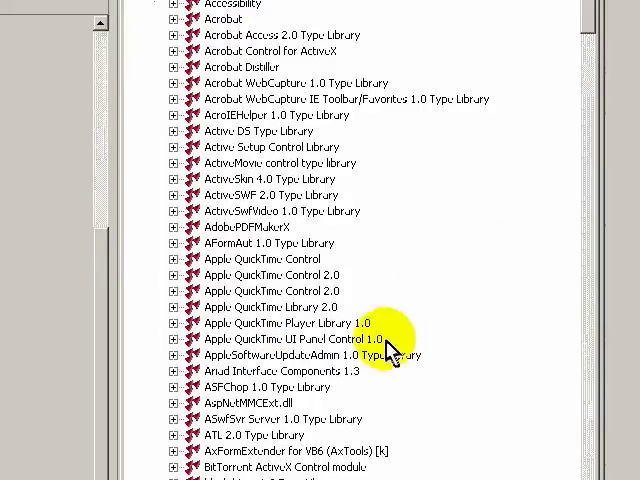
scroll("down", 3)
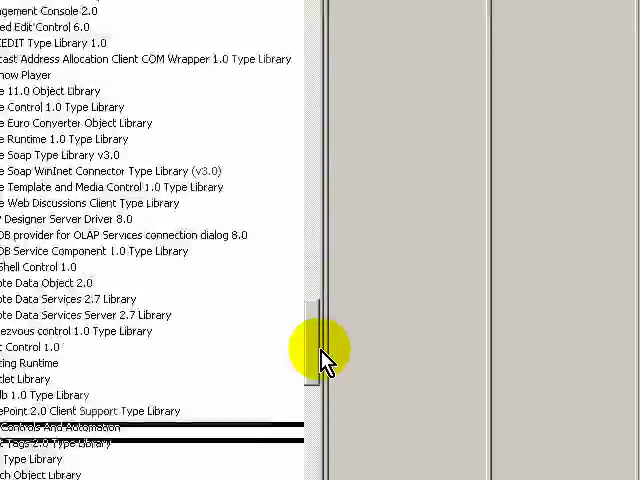
left_click_drag(320, 345, 320, 370)
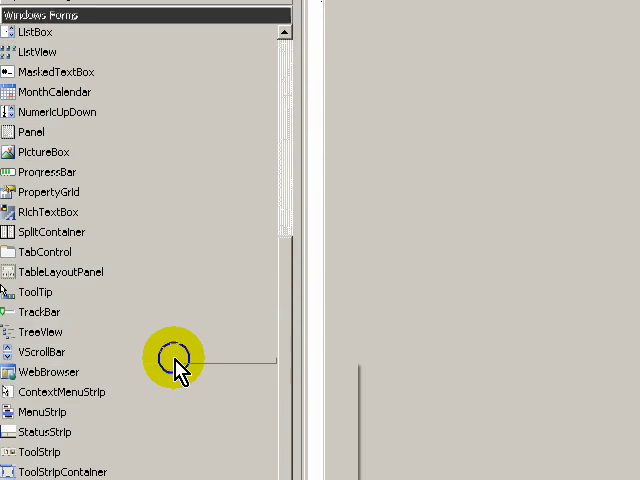
Open Configure Sidebar from the toolbox context menu and list the Windows Forms category's components.
right_click(165, 355)
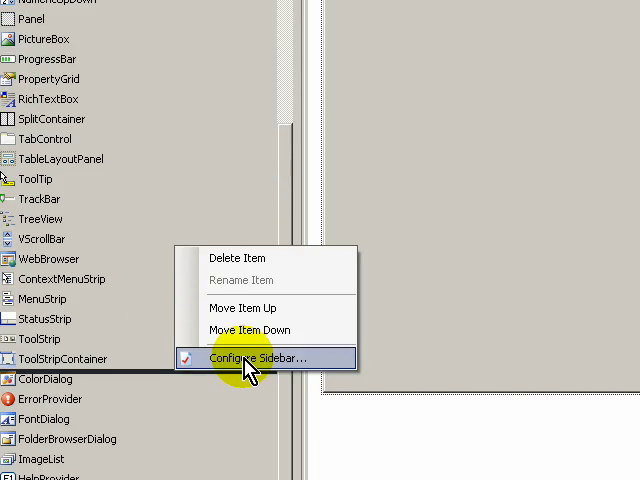
left_click(247, 358)
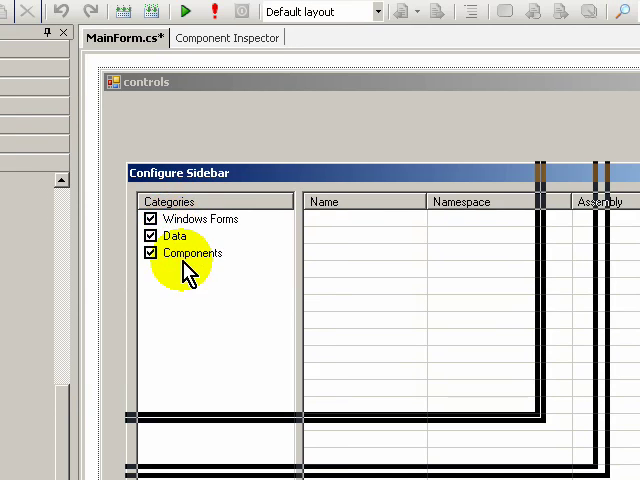
mouse_move(193, 263)
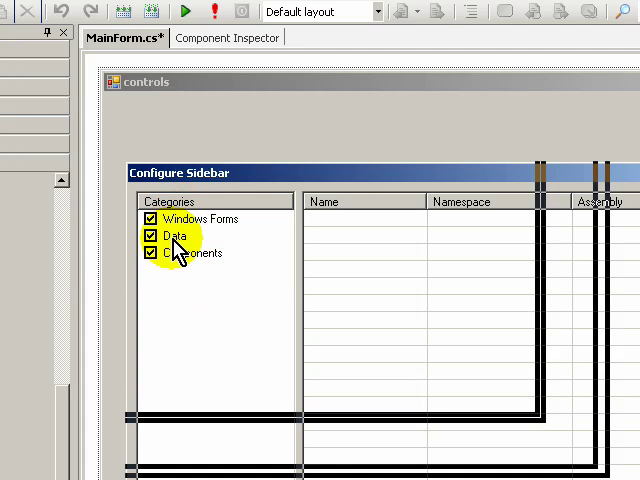
left_click(186, 218)
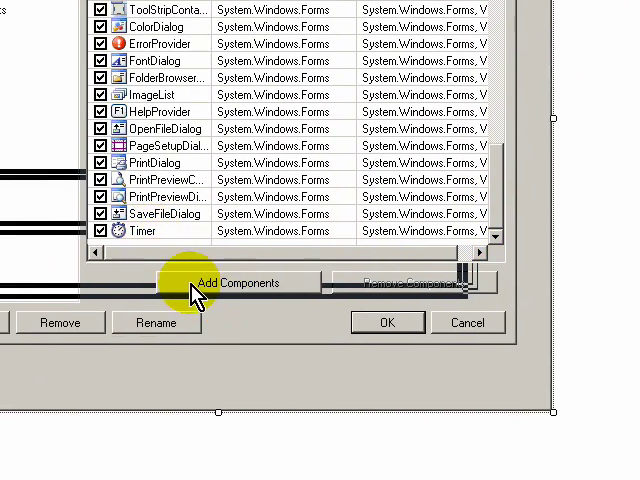
In Add Components' Custom tab, browse to the Application Data converted libraries folder.
left_click(235, 282)
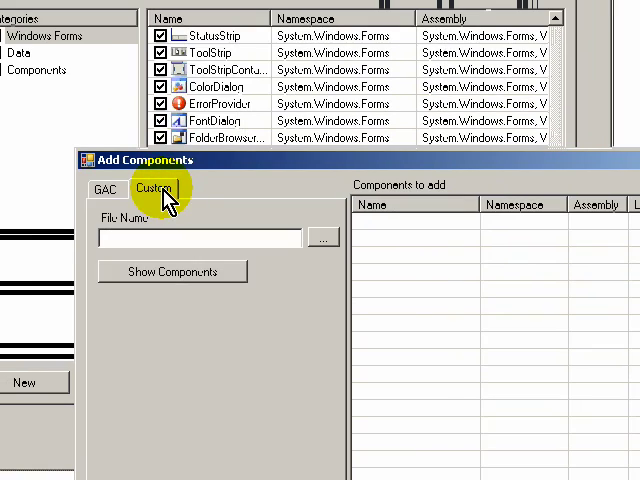
left_click(322, 238)
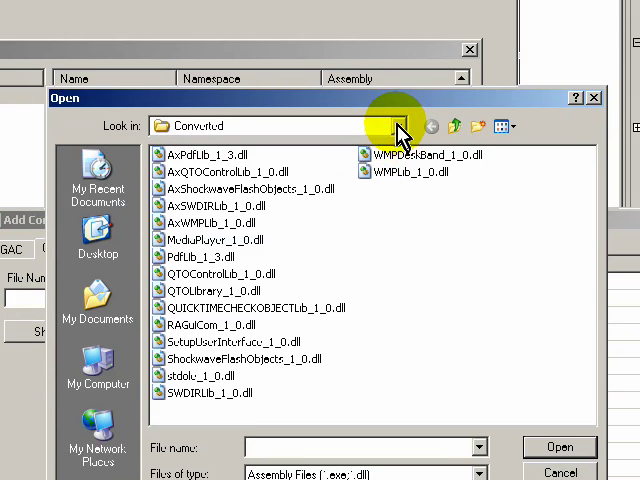
left_click(399, 125)
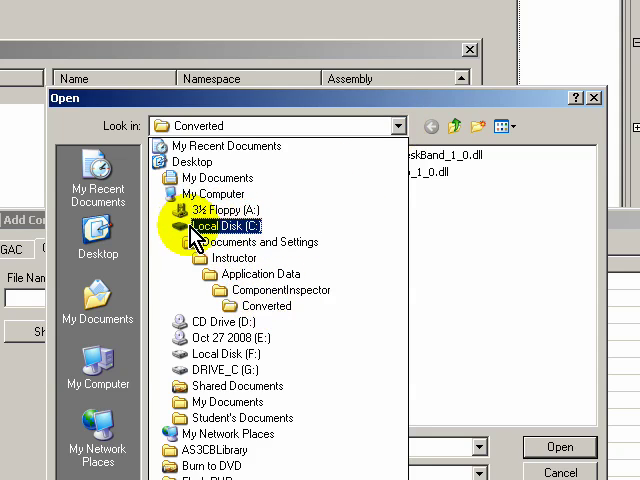
left_click(255, 242)
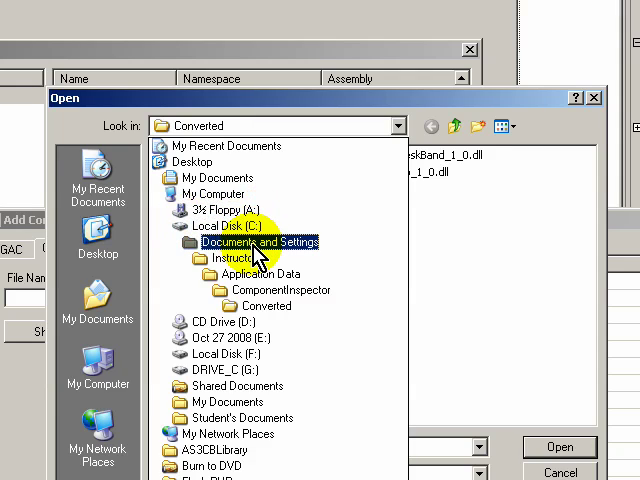
left_click(257, 273)
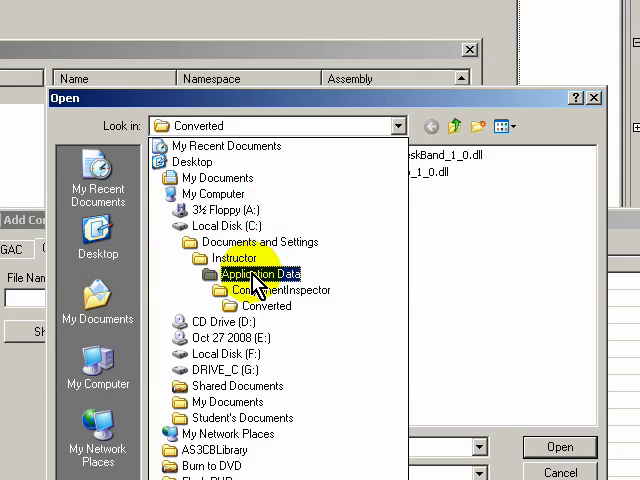
left_click(278, 290)
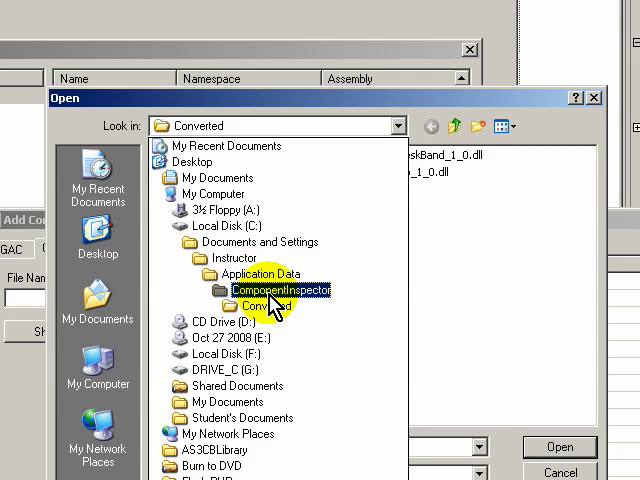
double_click(247, 304)
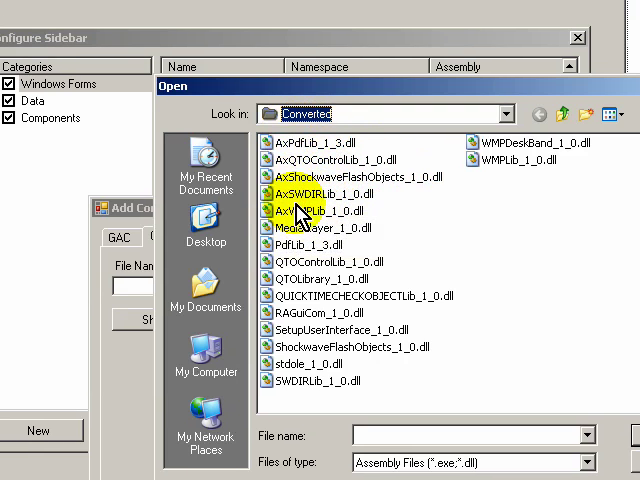
Load AxShockwaveFlashObjects_1_0.dll, show its components and add the AxShockwaveFlash component.
left_click(340, 336)
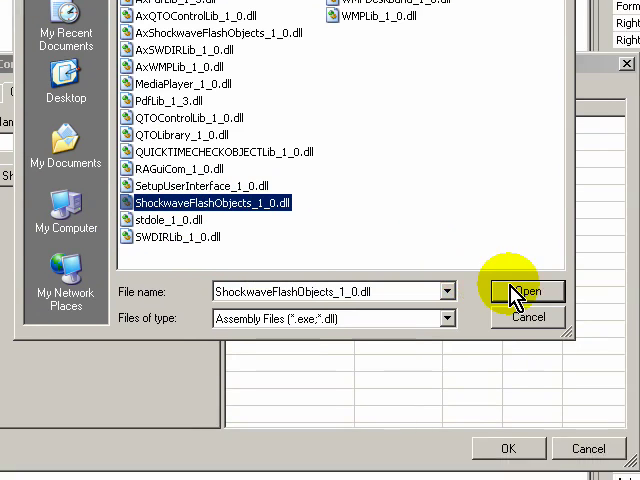
left_click(527, 291)
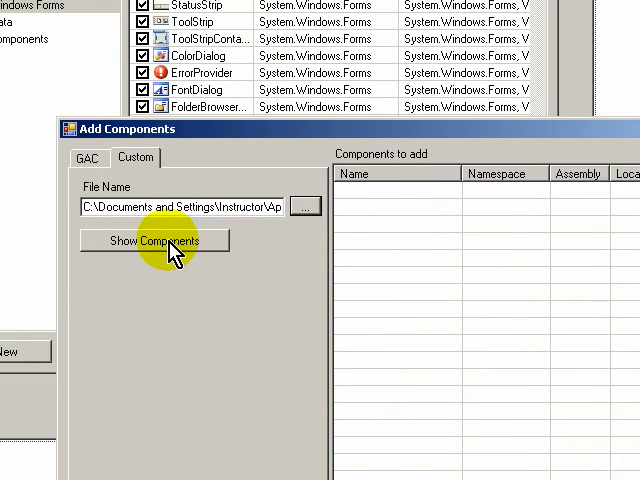
left_click(154, 240)
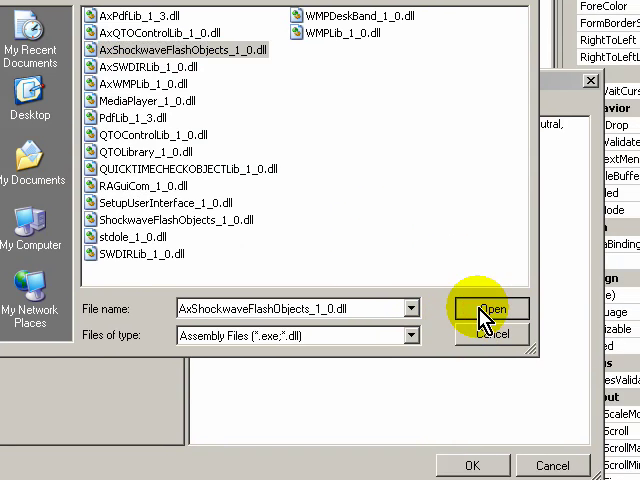
left_click(490, 308)
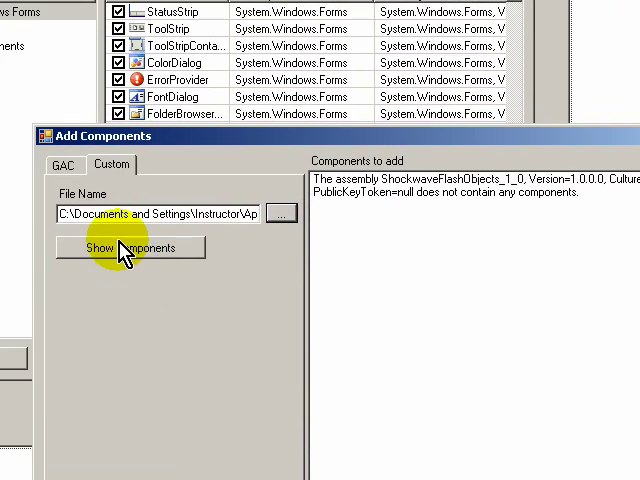
left_click(130, 247)
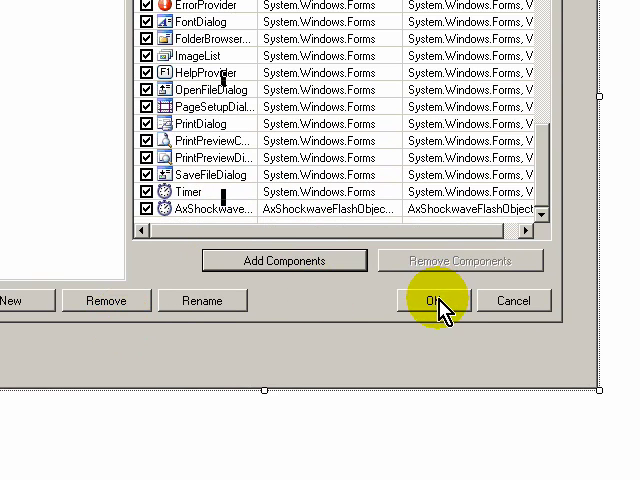
left_click(434, 299)
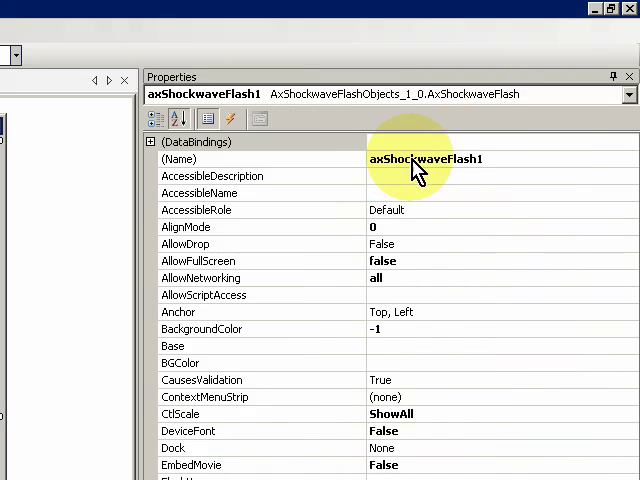
mouse_move(222, 210)
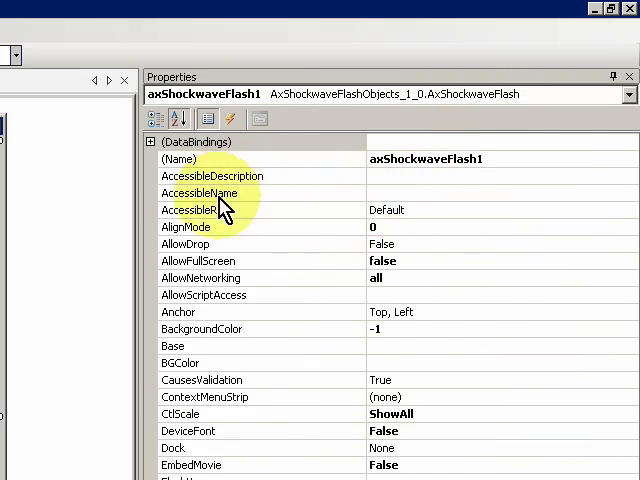
Scroll axShockwaveFlash1's properties down and select the empty Movie property.
scroll("down", 3)
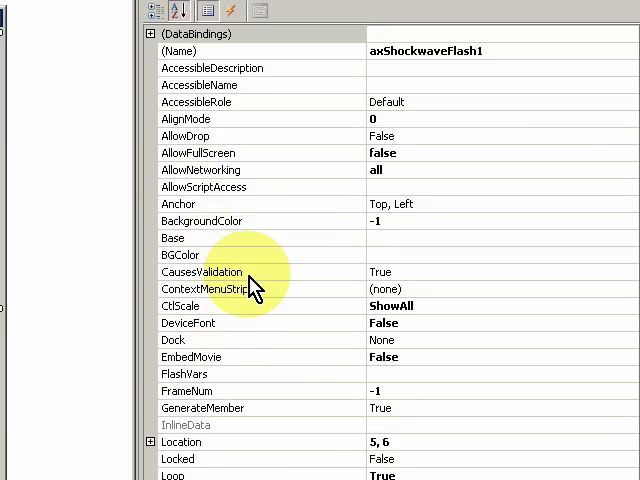
scroll("down", 3)
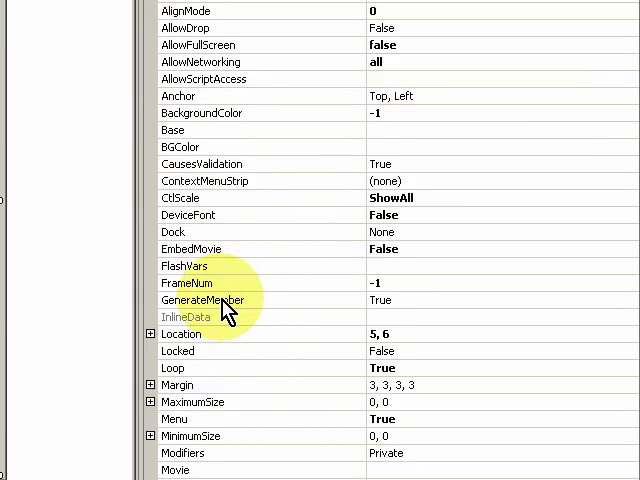
scroll("down", 3)
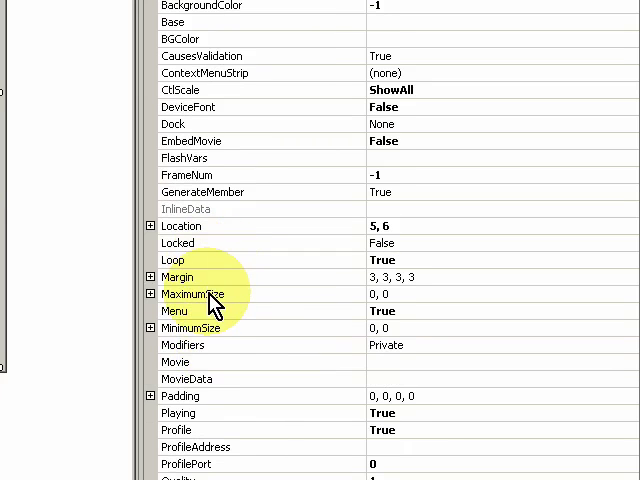
scroll("down", 3)
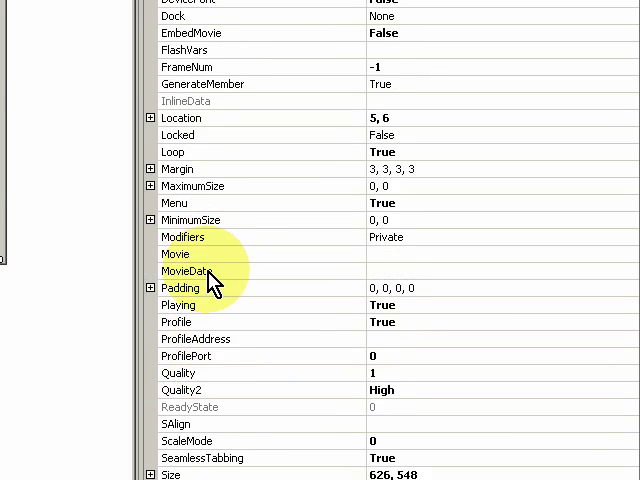
left_click(175, 254)
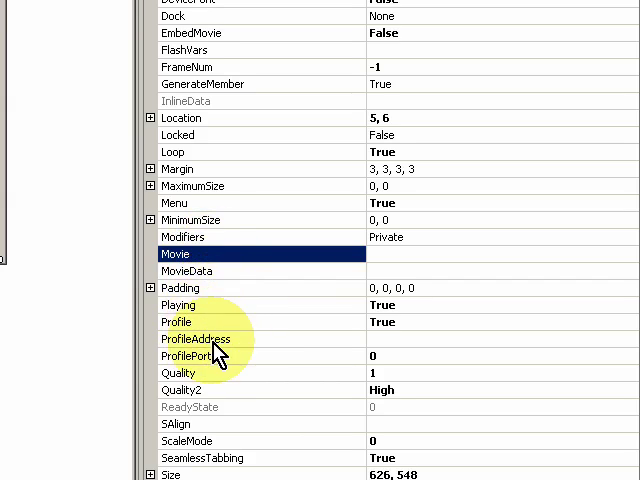
scroll("down", 3)
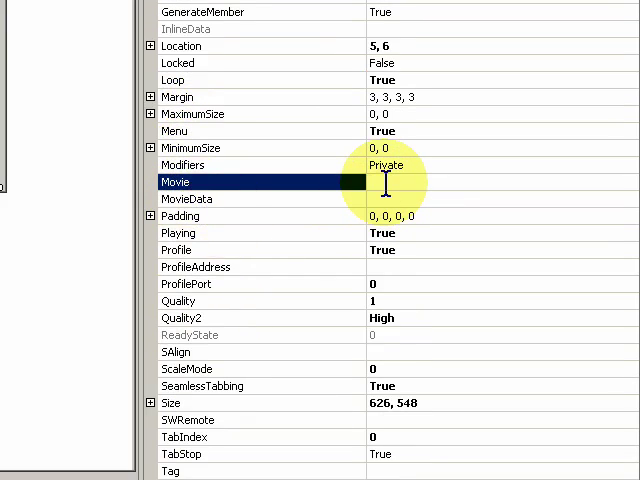
Set axShockwaveFlash1's Movie property to f:\slideshow.swf.
type("f")
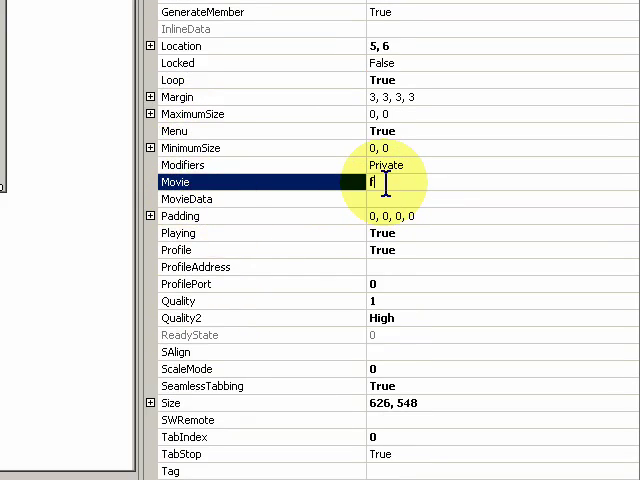
type(":\\")
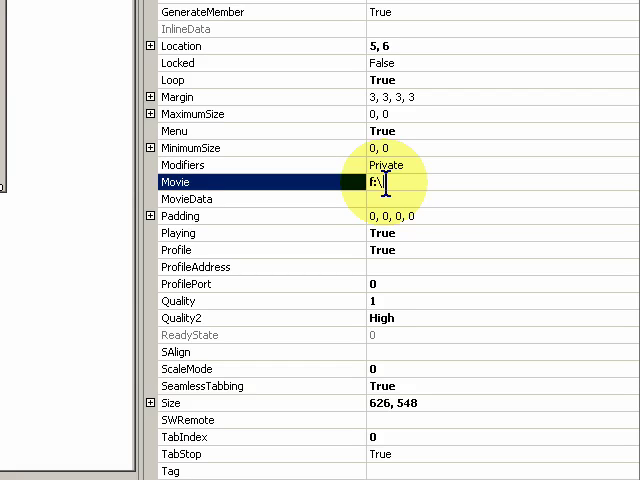
type("slideshow")
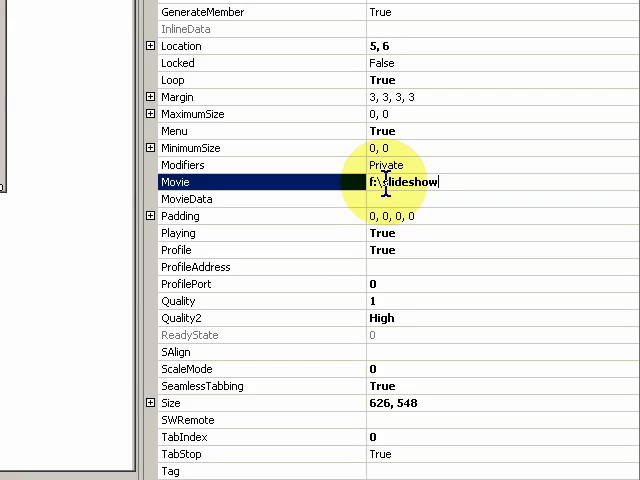
type(".sw")
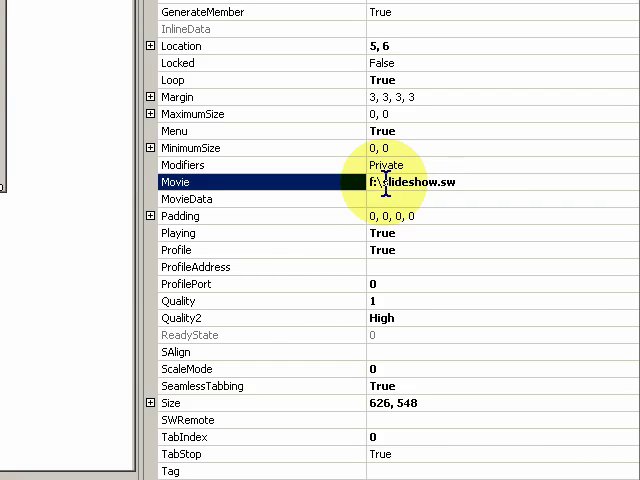
type("f")
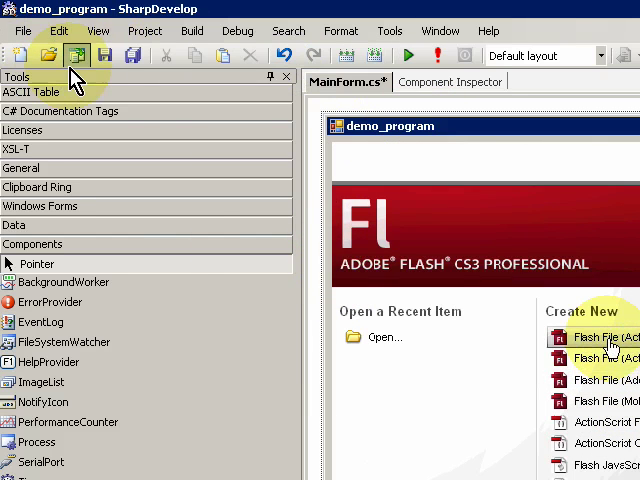
mouse_move(405, 55)
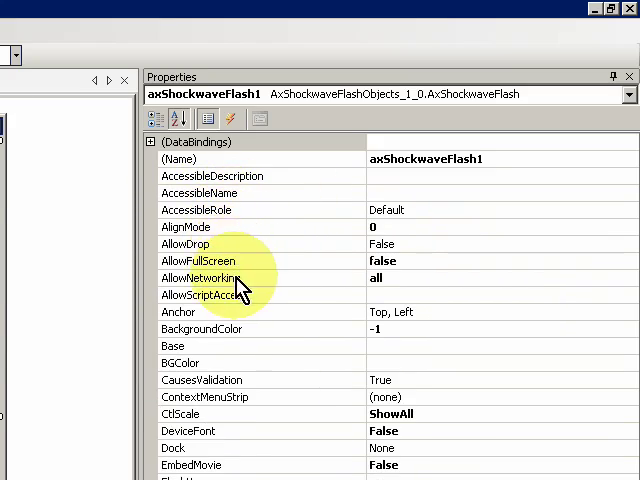
scroll("down", 3)
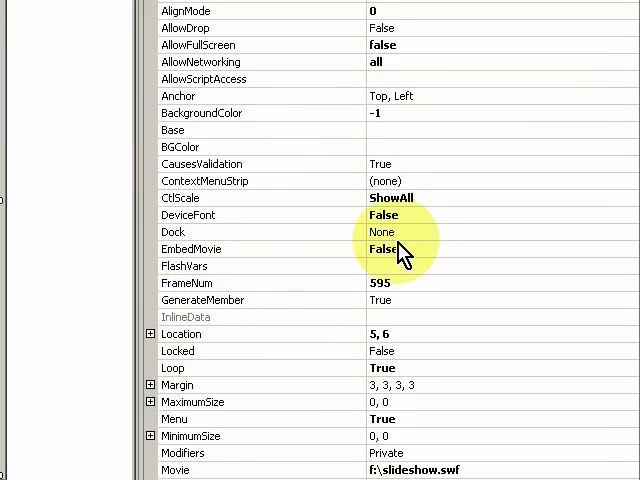
mouse_move(425, 260)
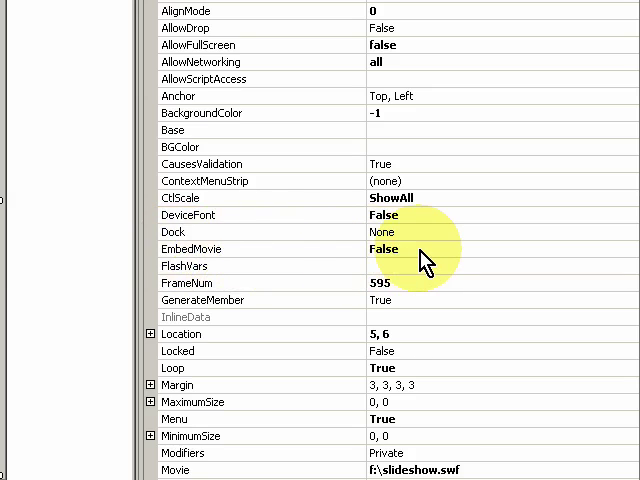
scroll("down", 3)
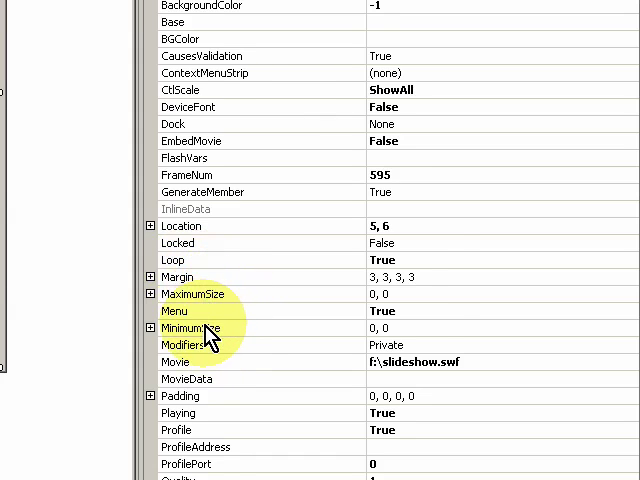
scroll("down", 3)
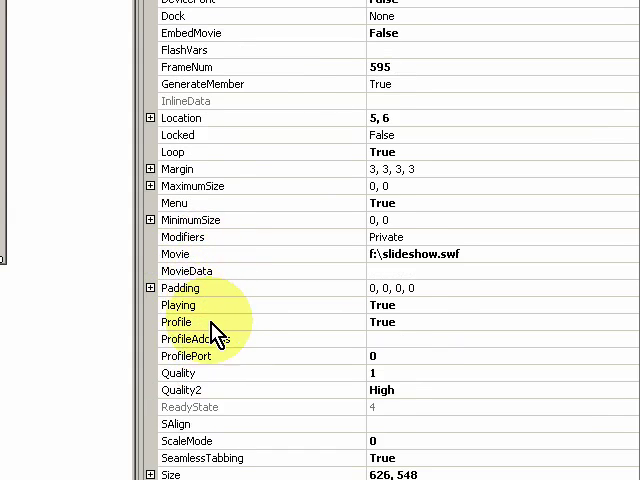
scroll("down", 3)
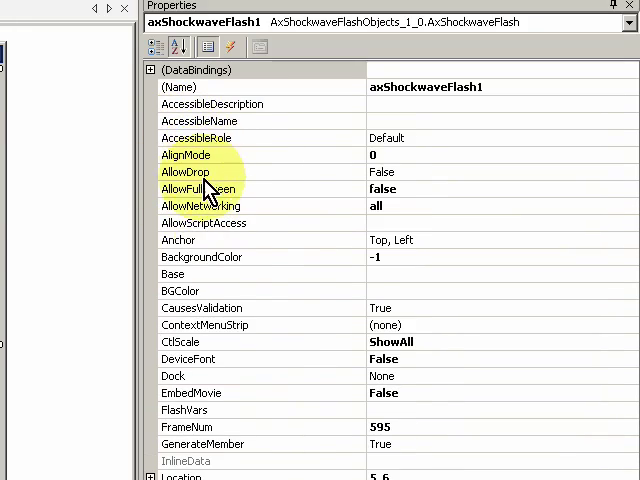
scroll("down", 3)
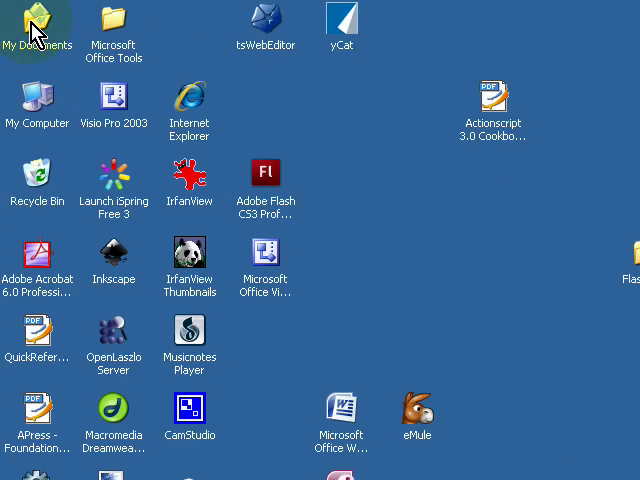
Open My Documents and go into the inner demo_program project folder.
double_click(38, 22)
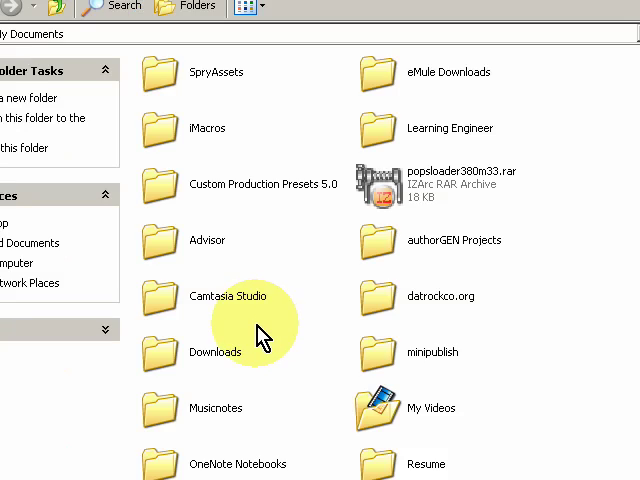
scroll("down", 3)
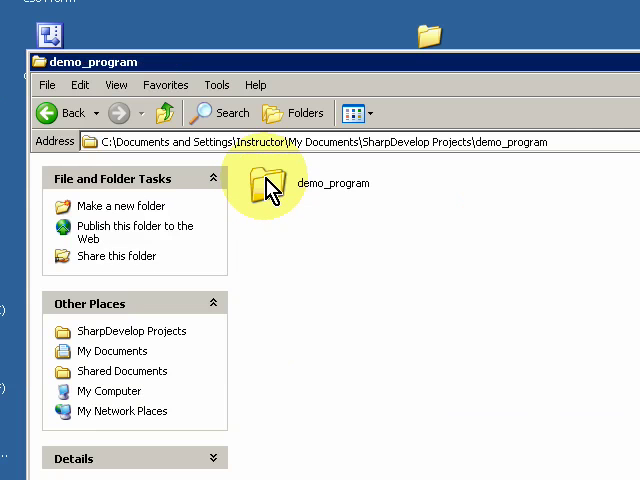
double_click(260, 180)
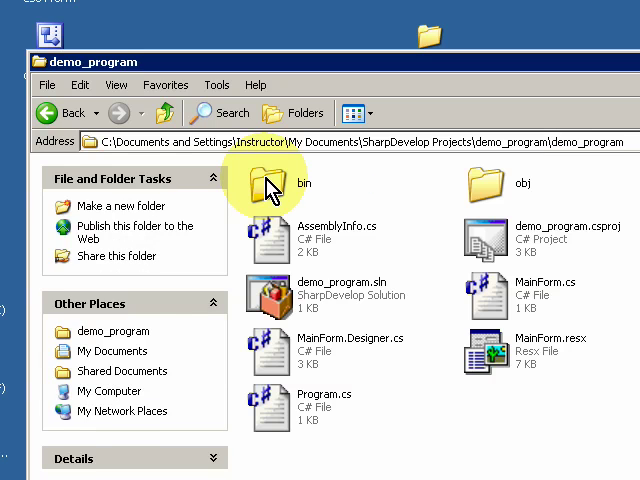